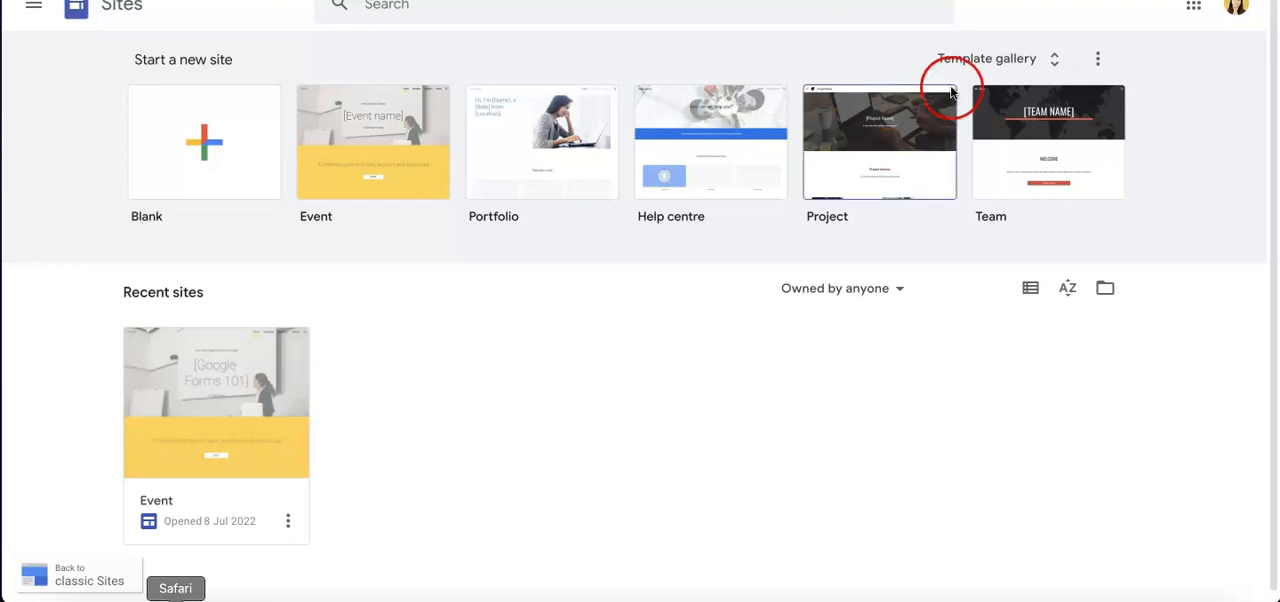
mouse_move(405, 388)
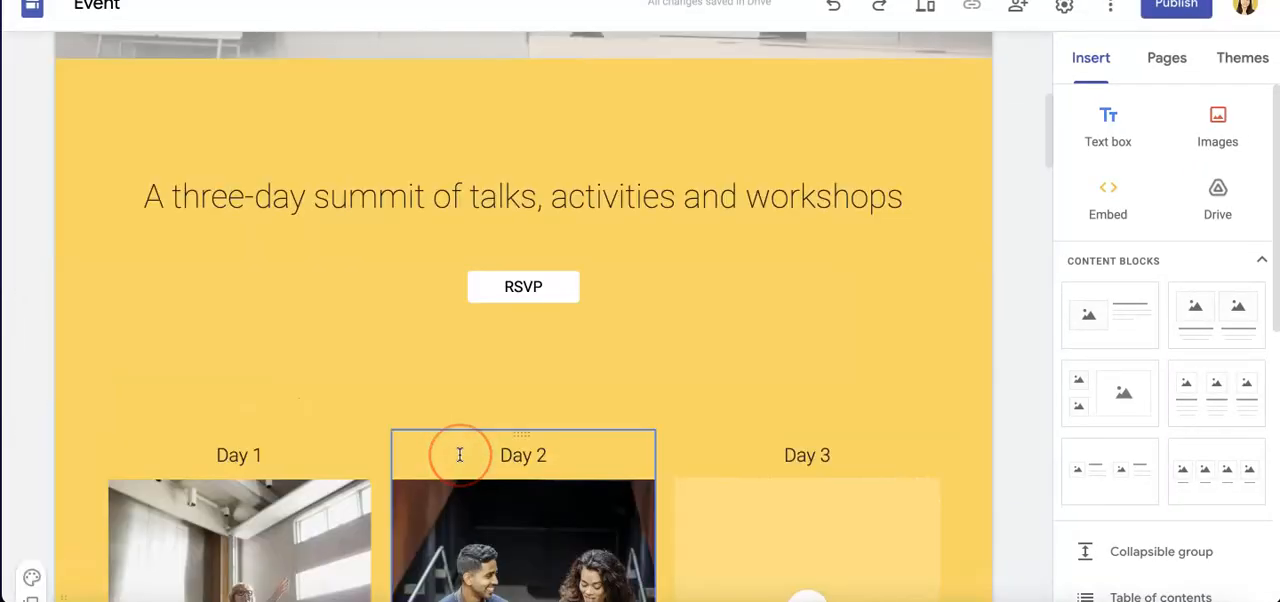
Scroll through the Event site down to the RSVP section
scroll(down, 3)
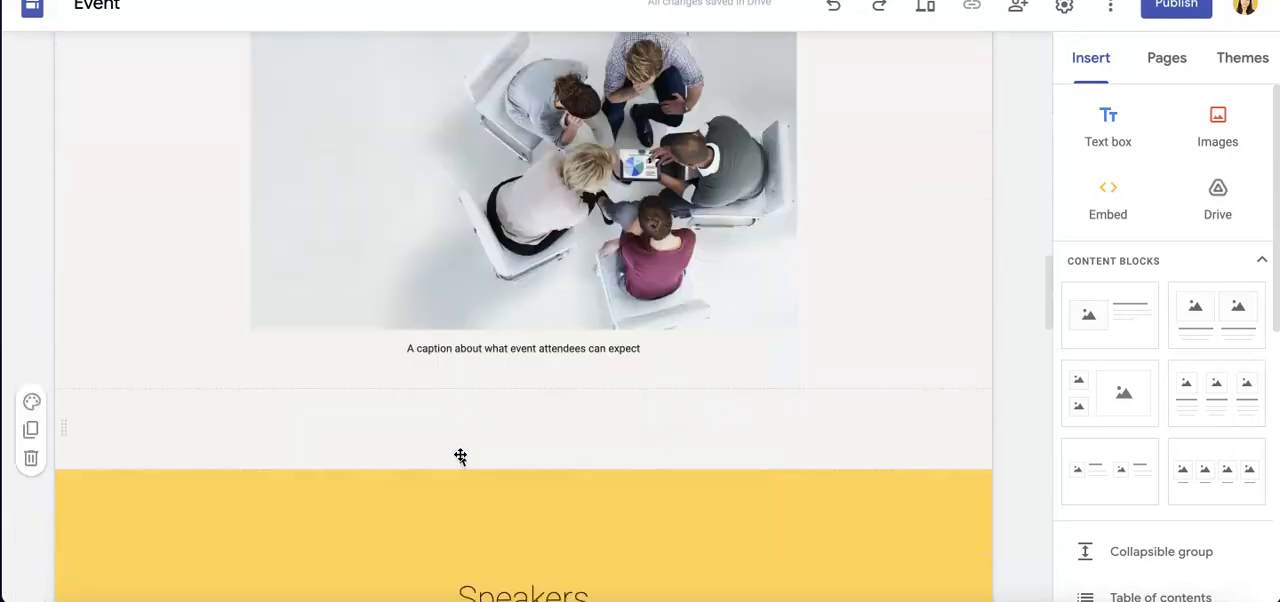
scroll(down, 3)
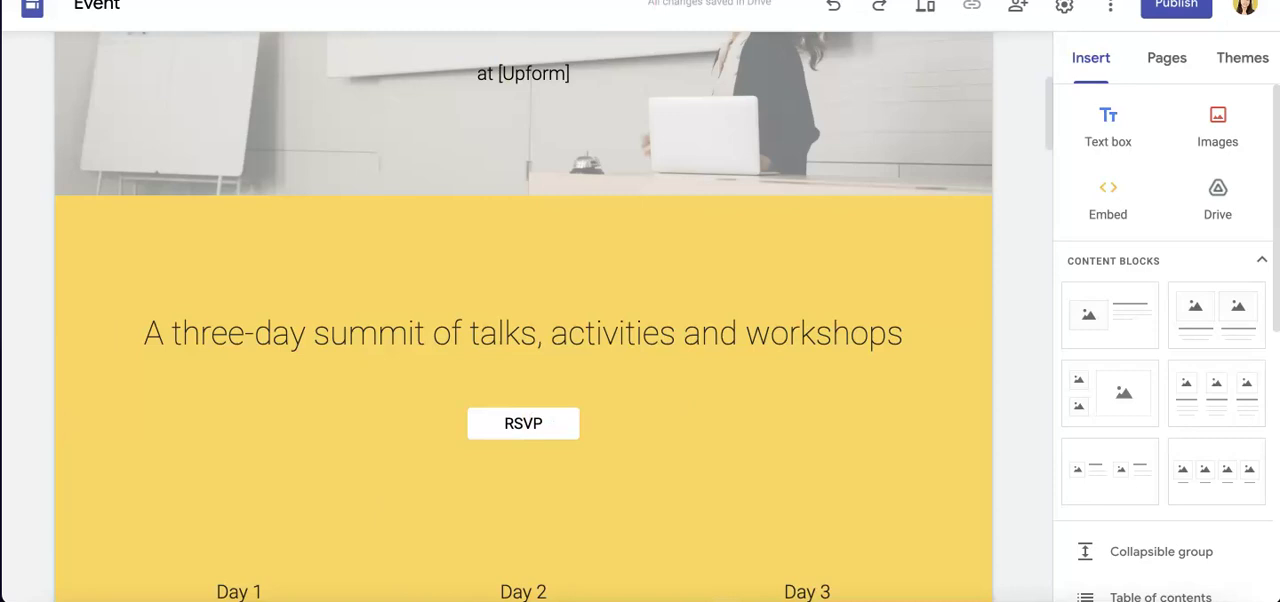
mouse_move(912, 325)
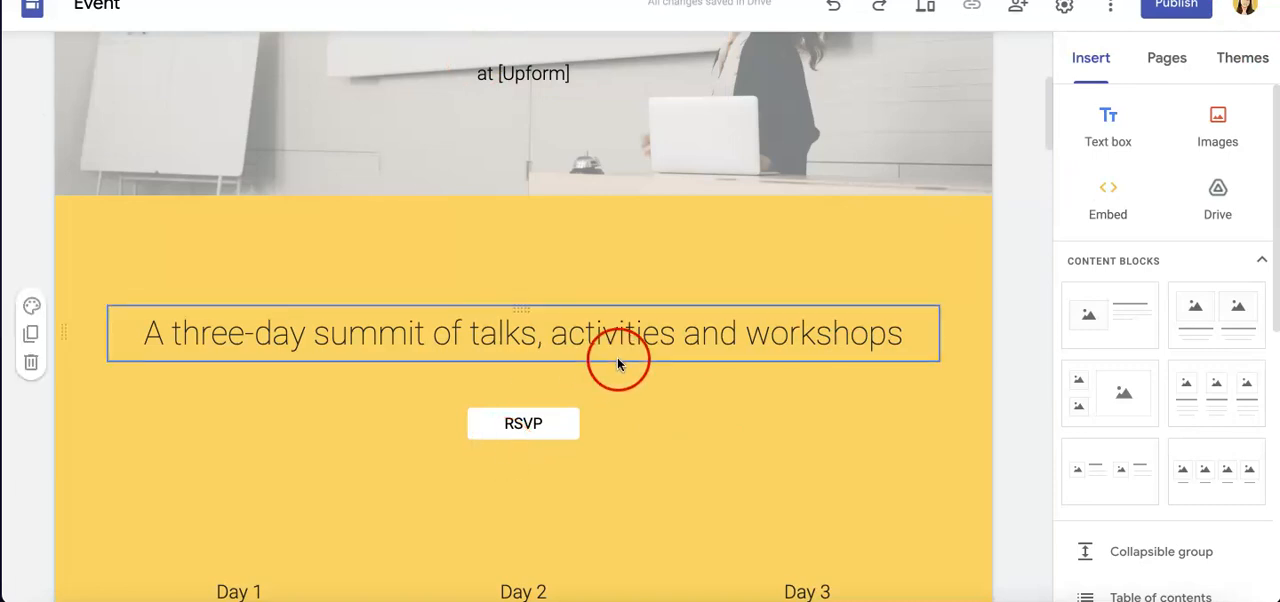
click(646, 505)
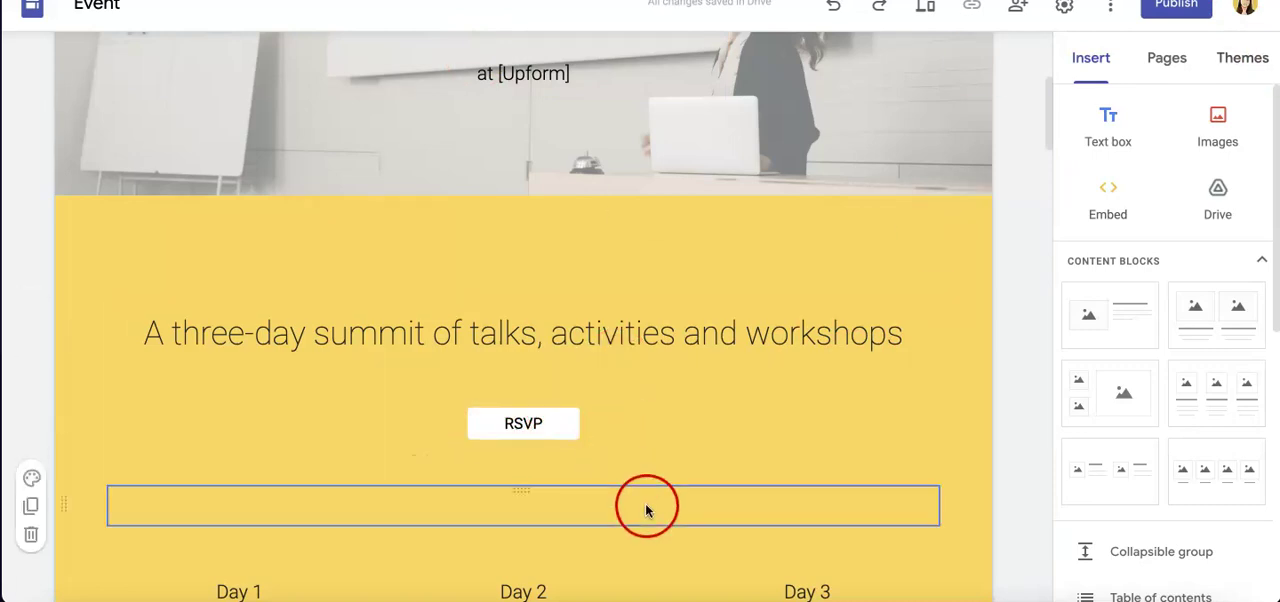
click(523, 423)
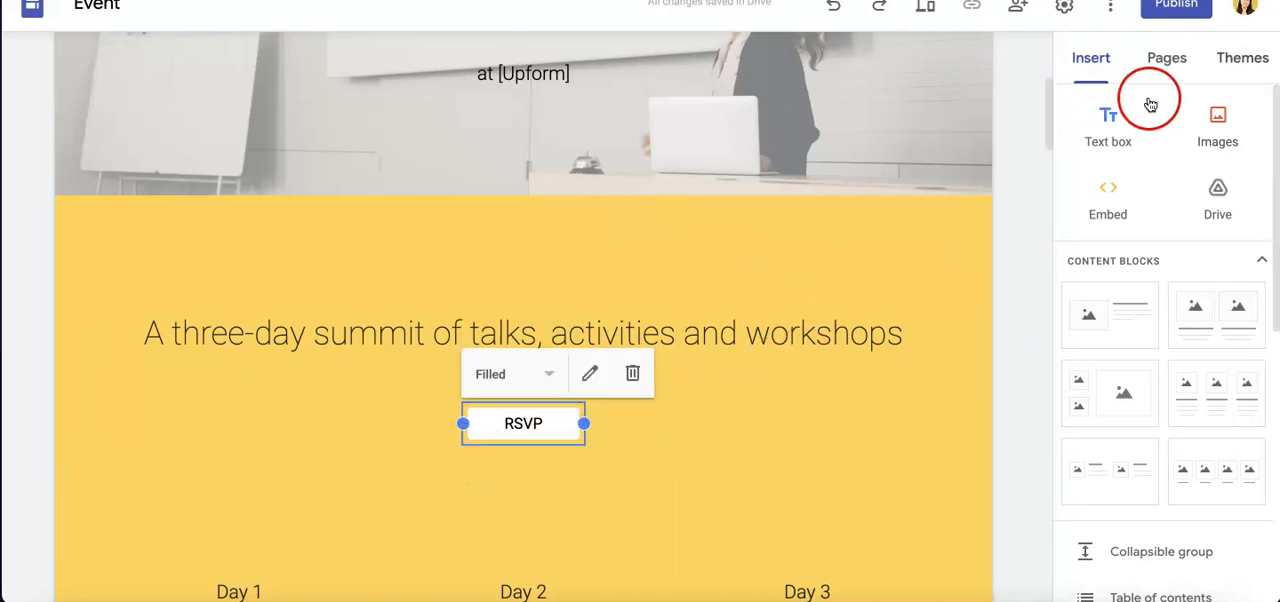
mouse_move(1107, 117)
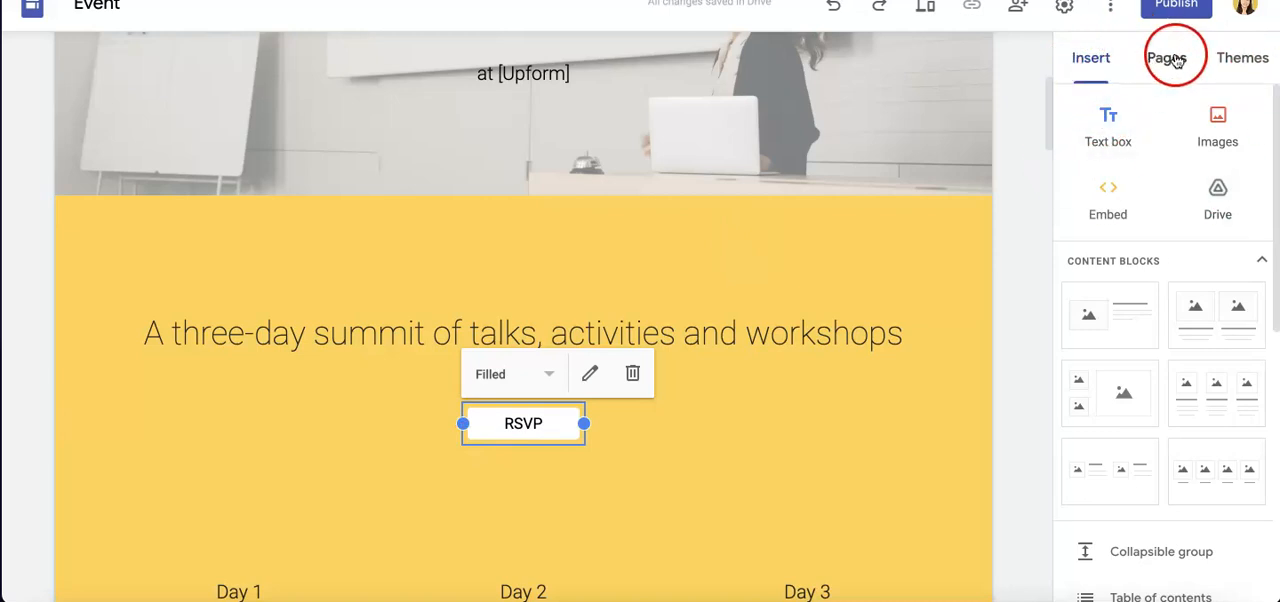
mouse_move(1108, 140)
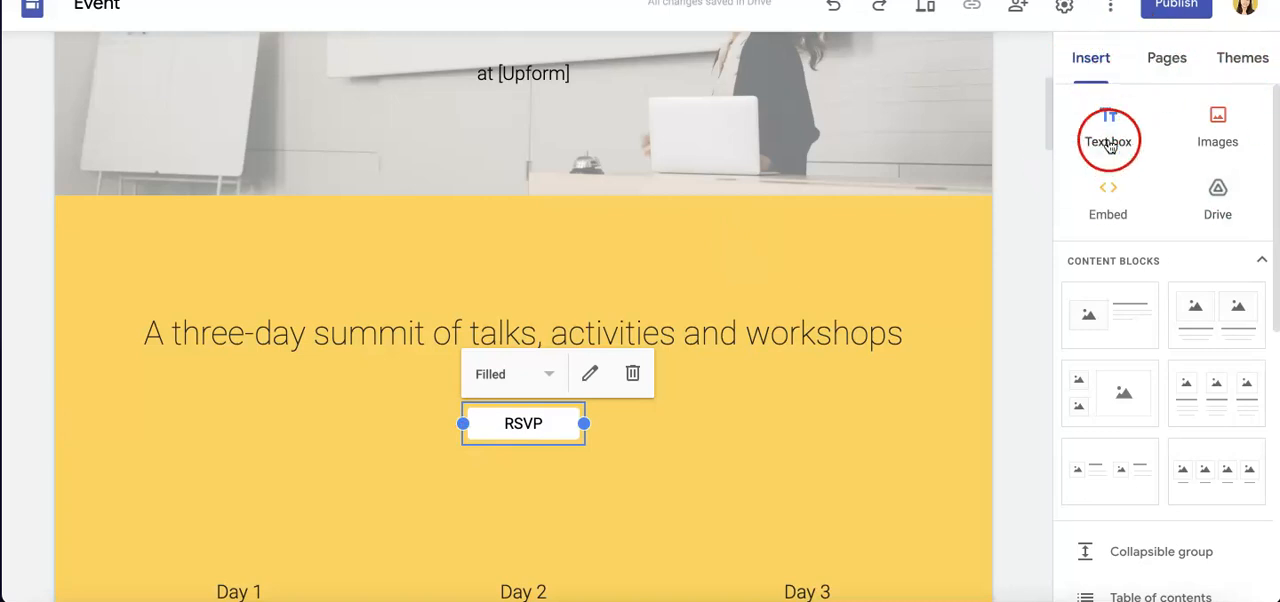
mouse_move(1107, 214)
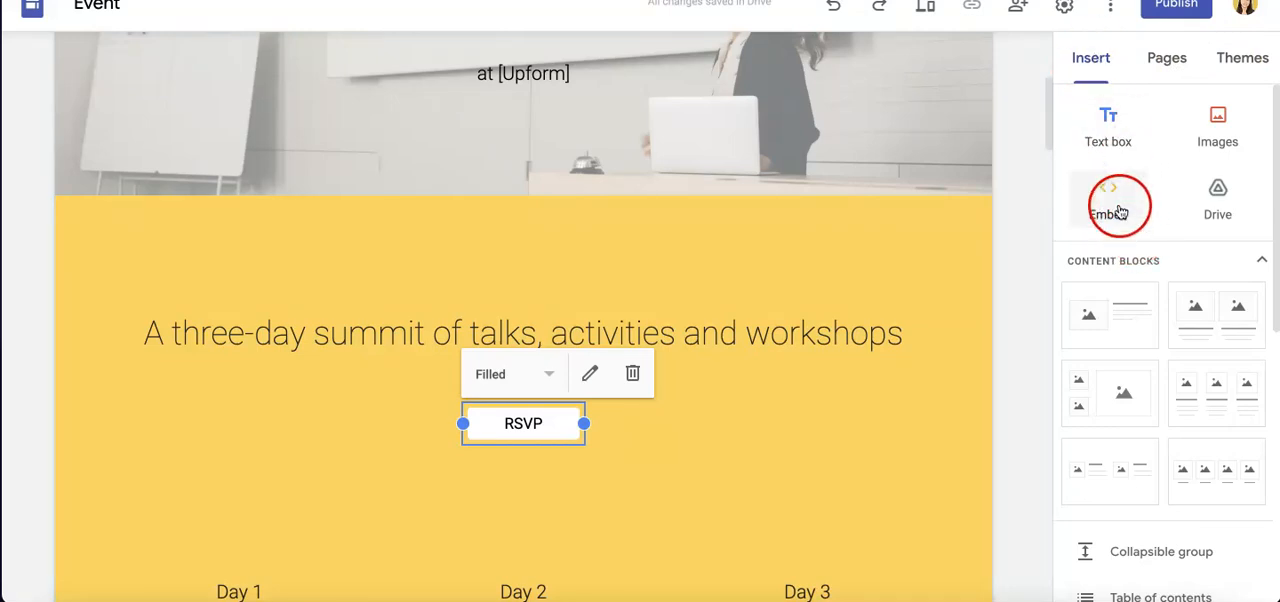
Choose Embed in the Insert panel
click(1107, 200)
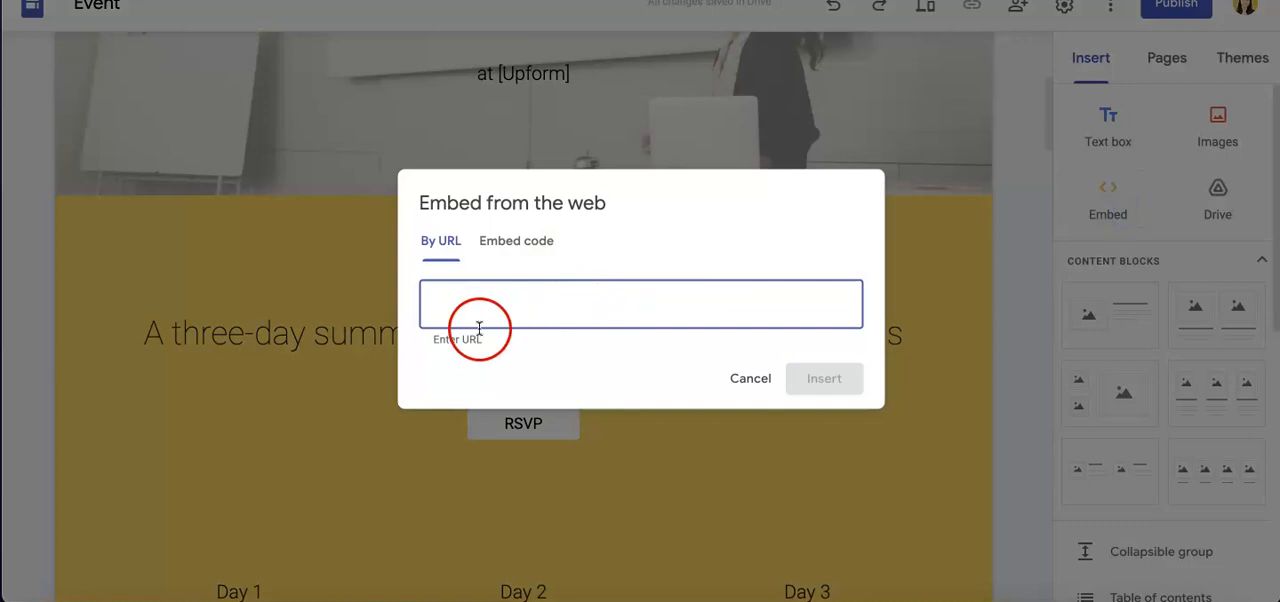
mouse_move(660, 238)
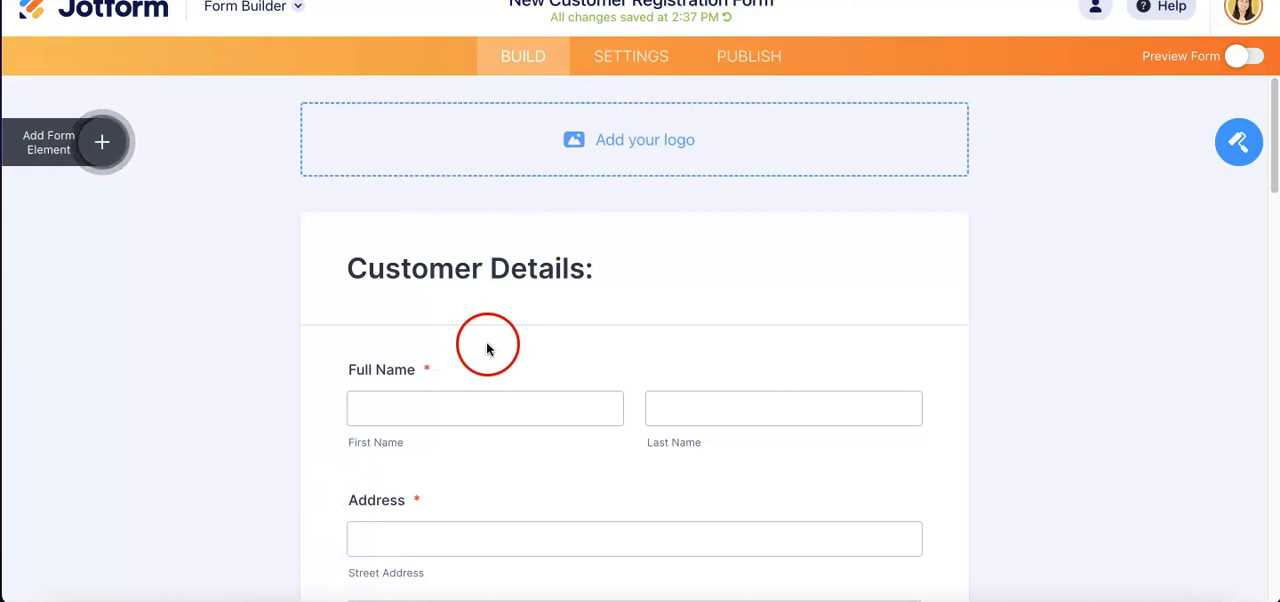
mouse_move(274, 213)
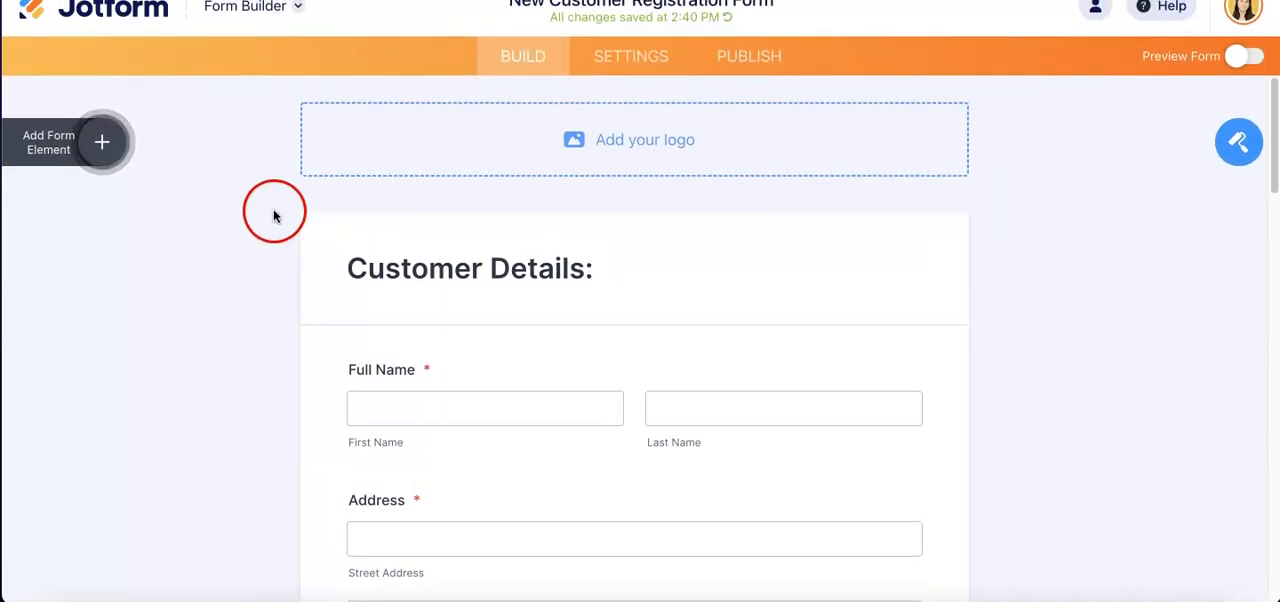
mouse_move(735, 56)
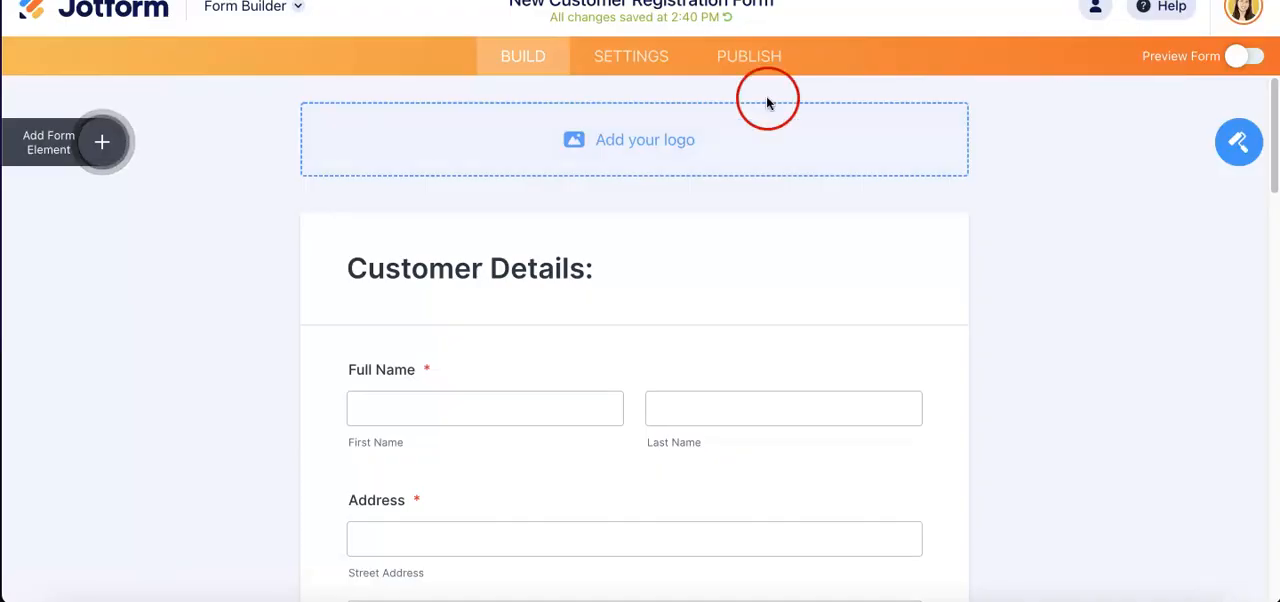
click(748, 56)
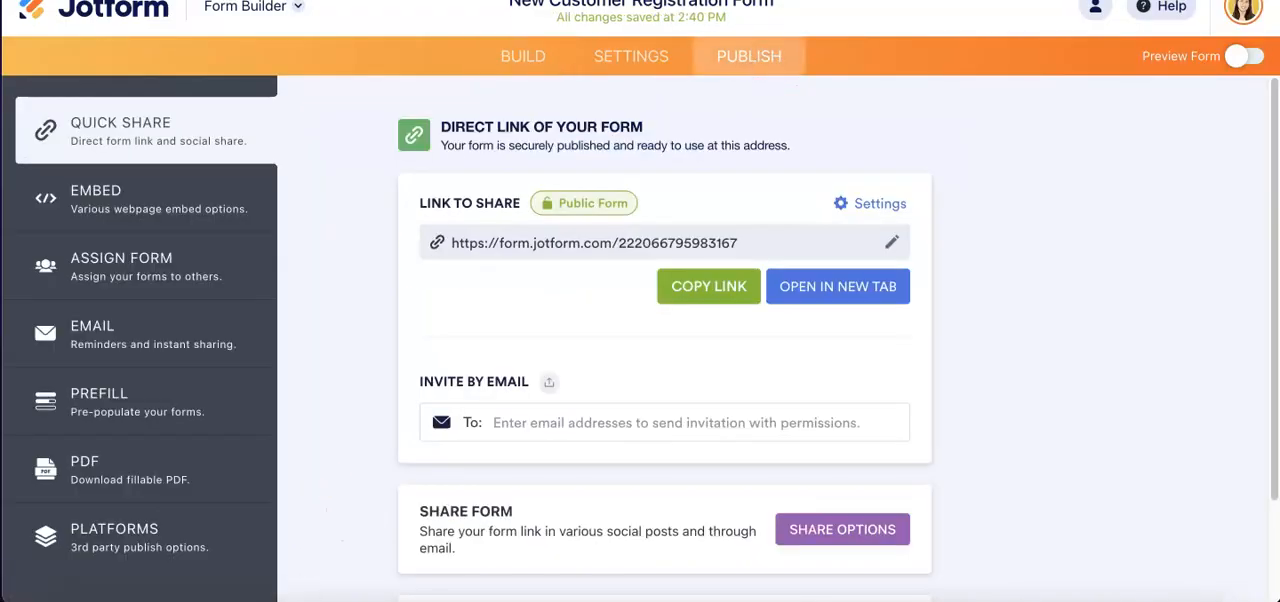
mouse_move(800, 56)
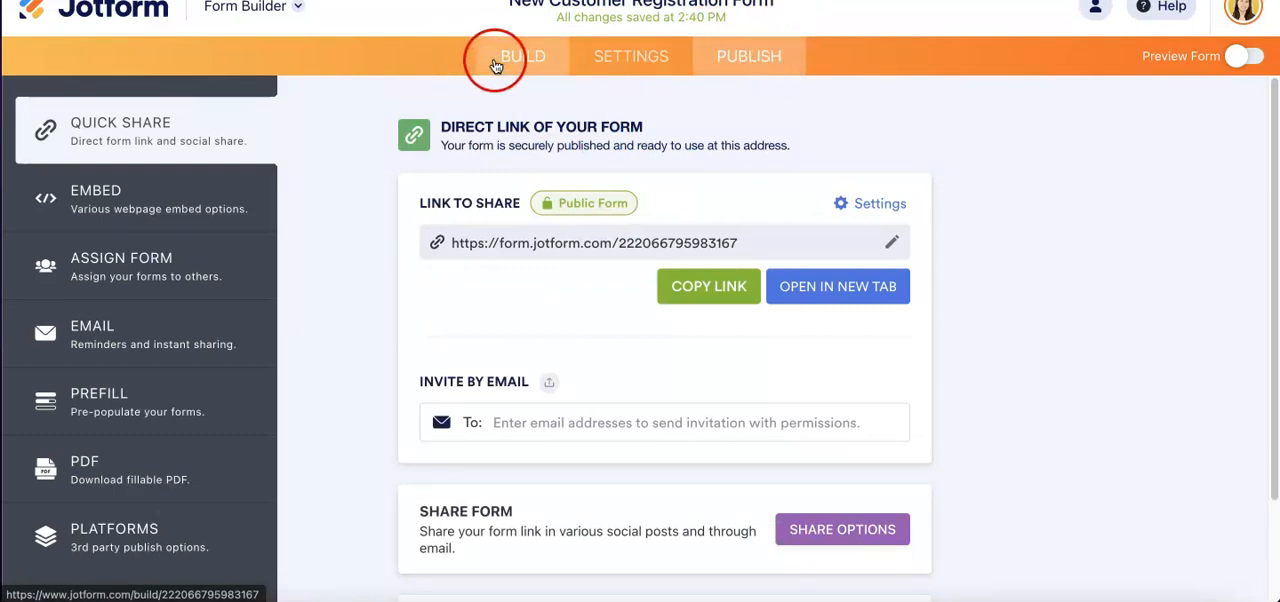
scroll(down, 3)
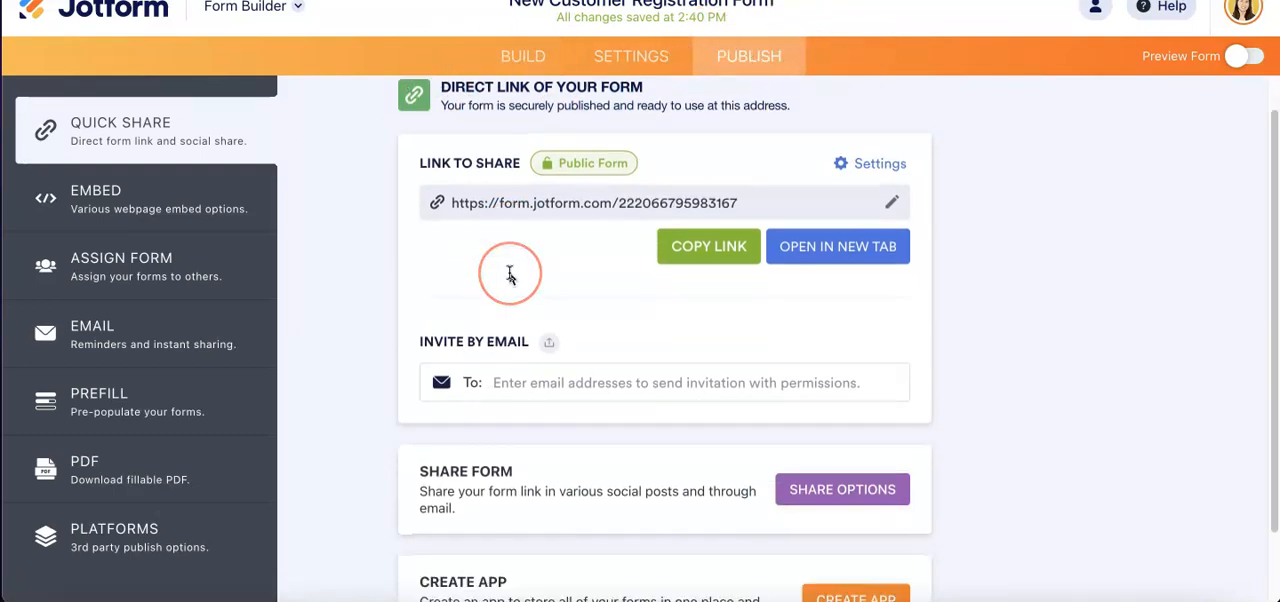
scroll(up, 3)
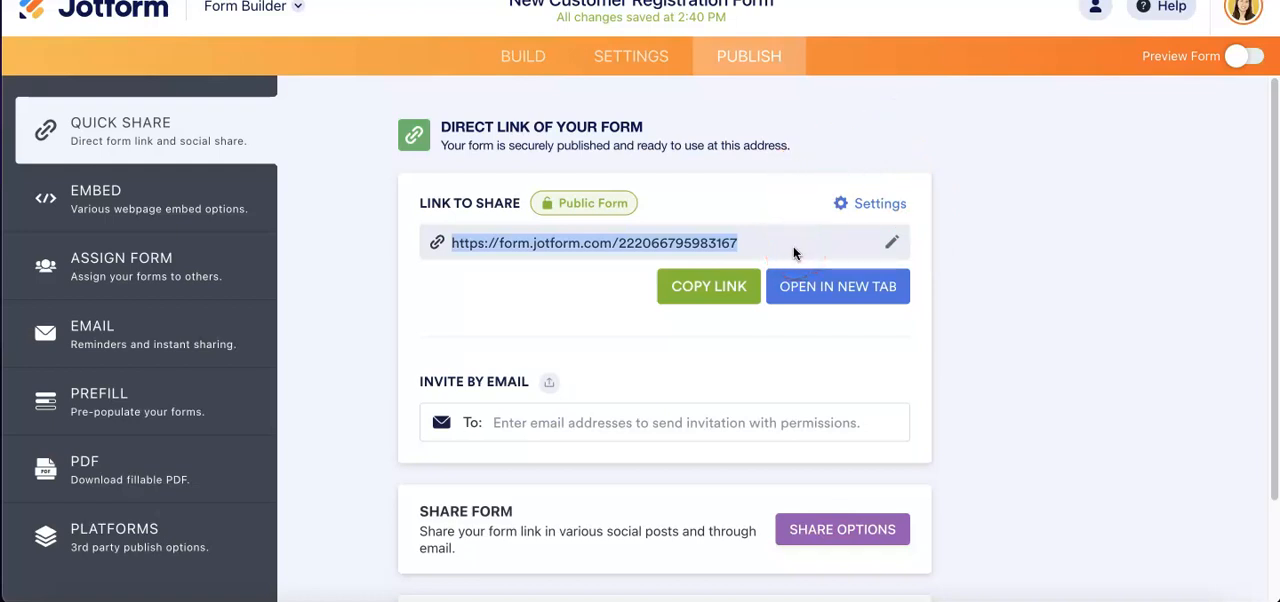
click(708, 286)
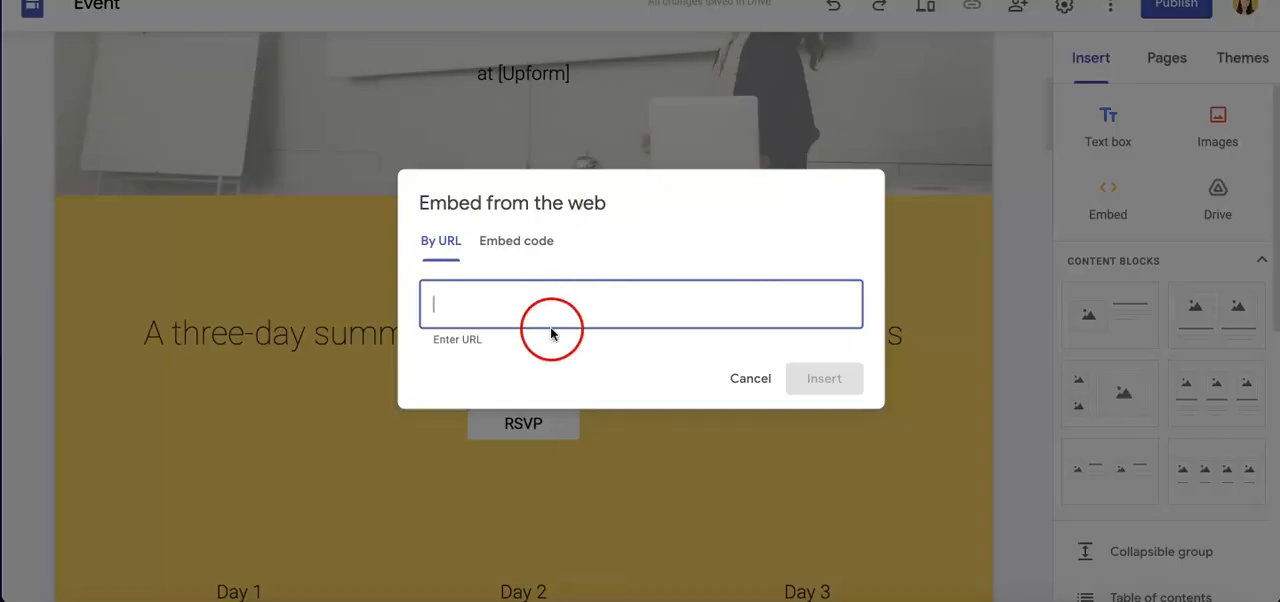
text(https://form.jotform.com/220066795983167)
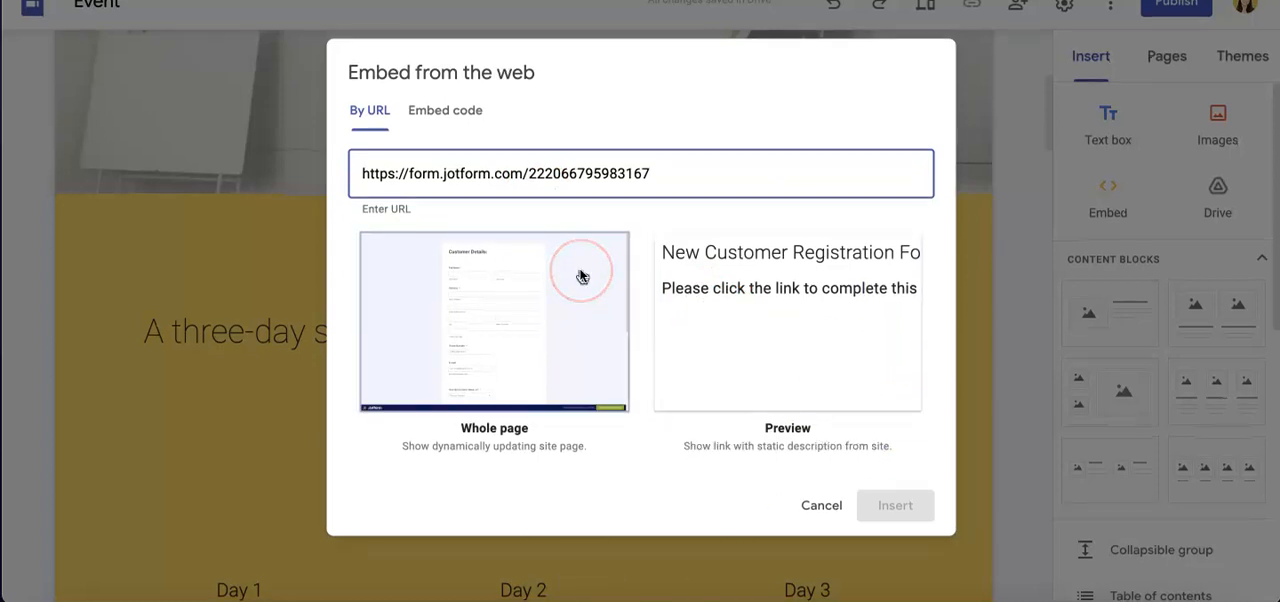
mouse_move(490, 55)
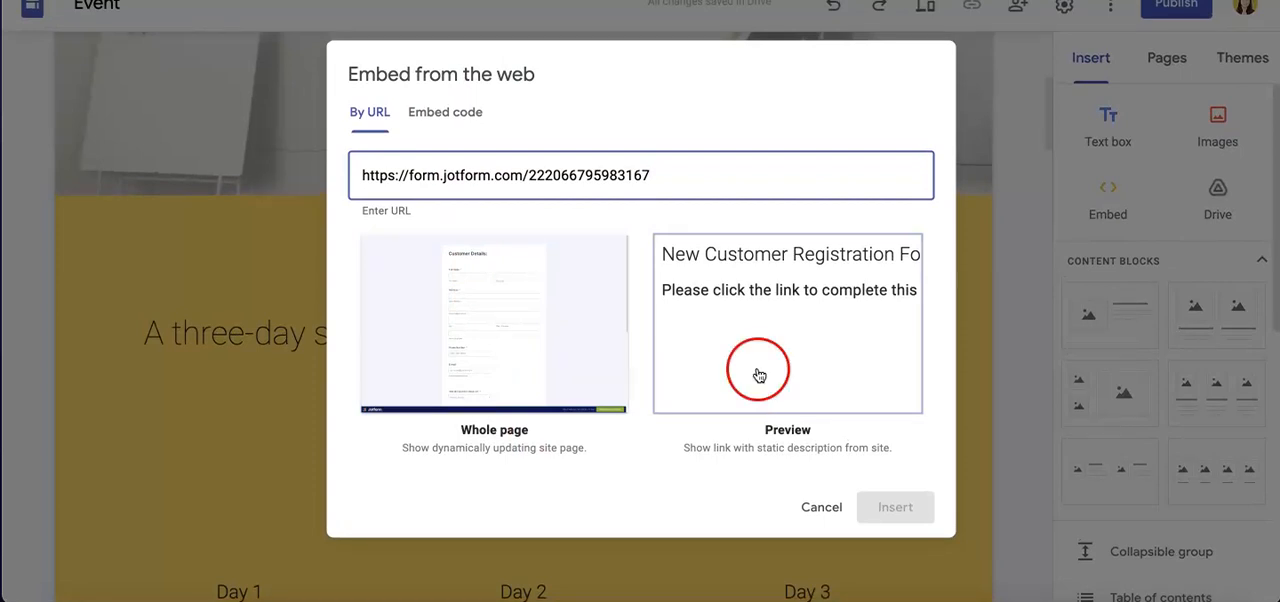
click(494, 323)
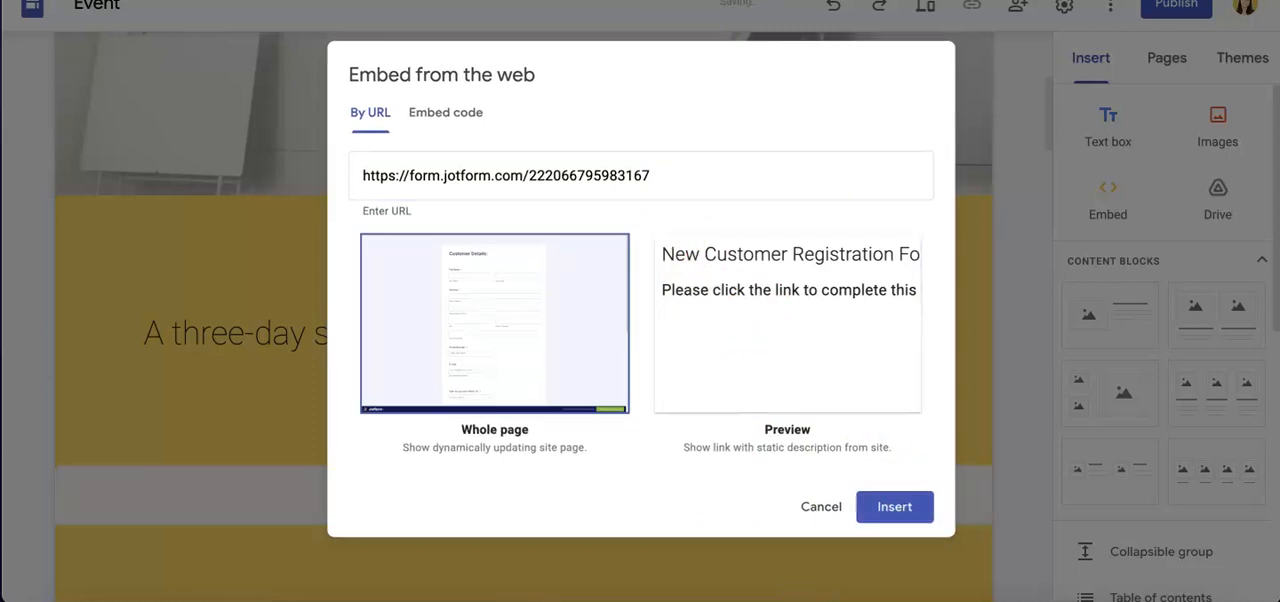
click(893, 506)
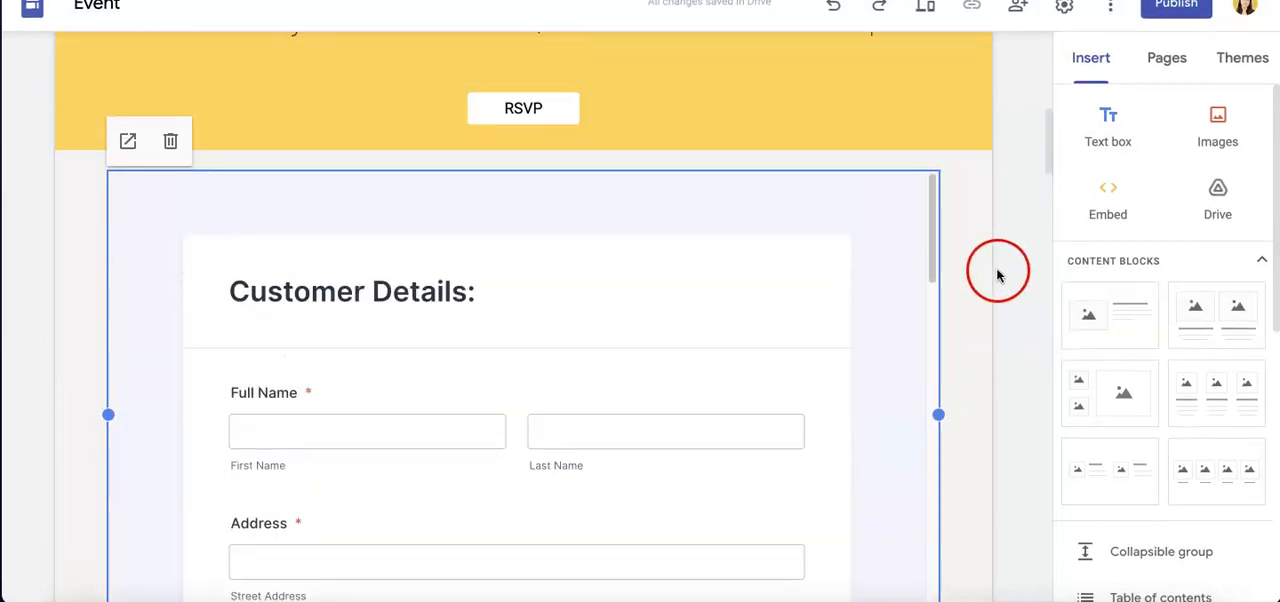
Narrow the embedded Jotform form by dragging its right handle inward, then deselect it
scroll(down, 3)
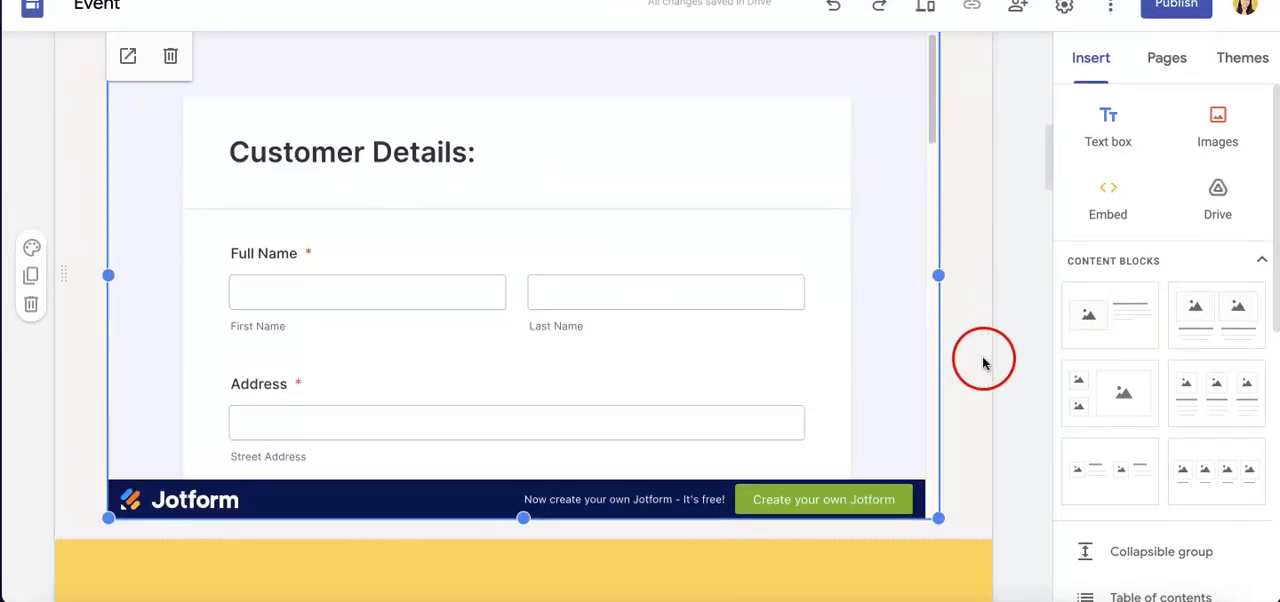
scroll(up, 3)
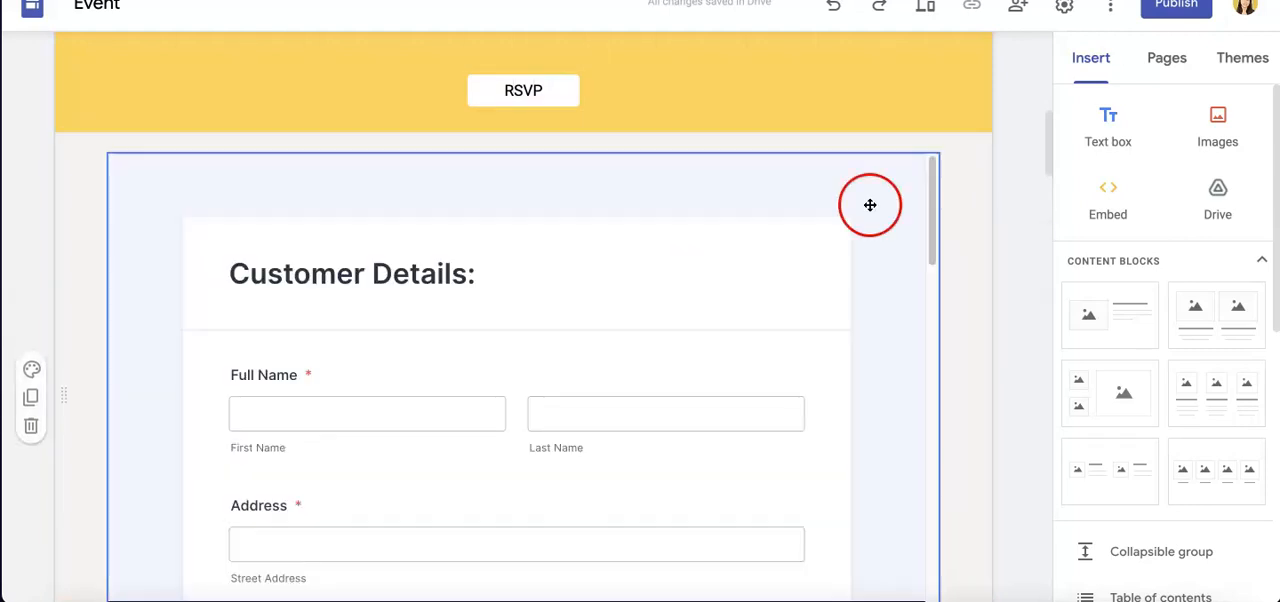
scroll(down, 3)
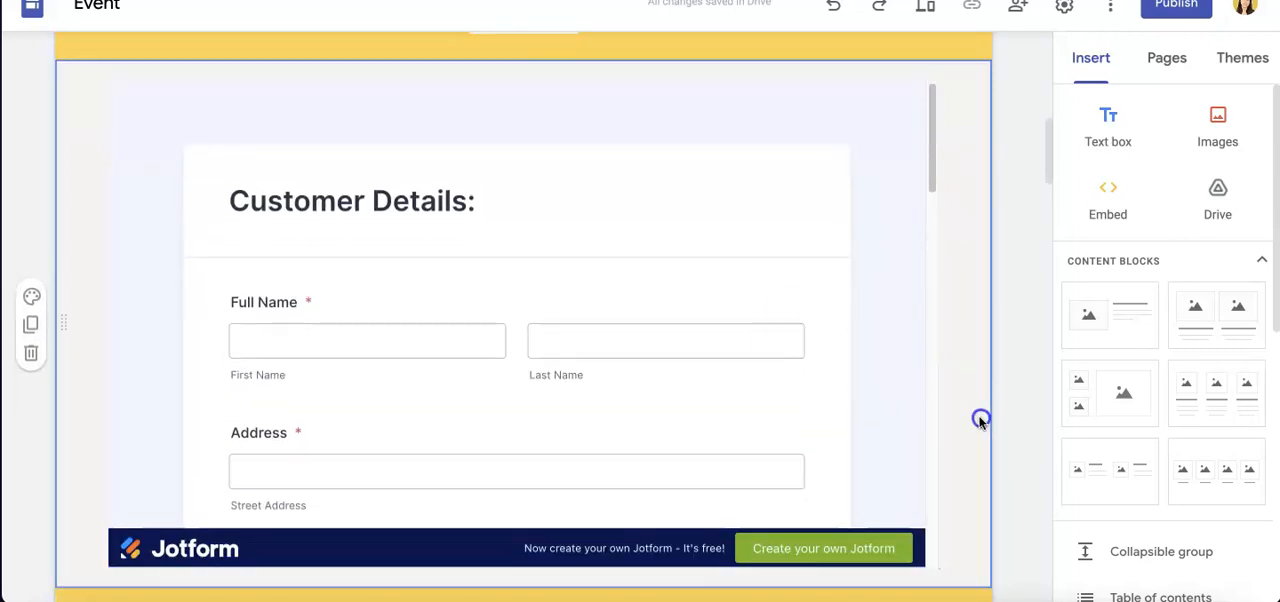
click(418, 235)
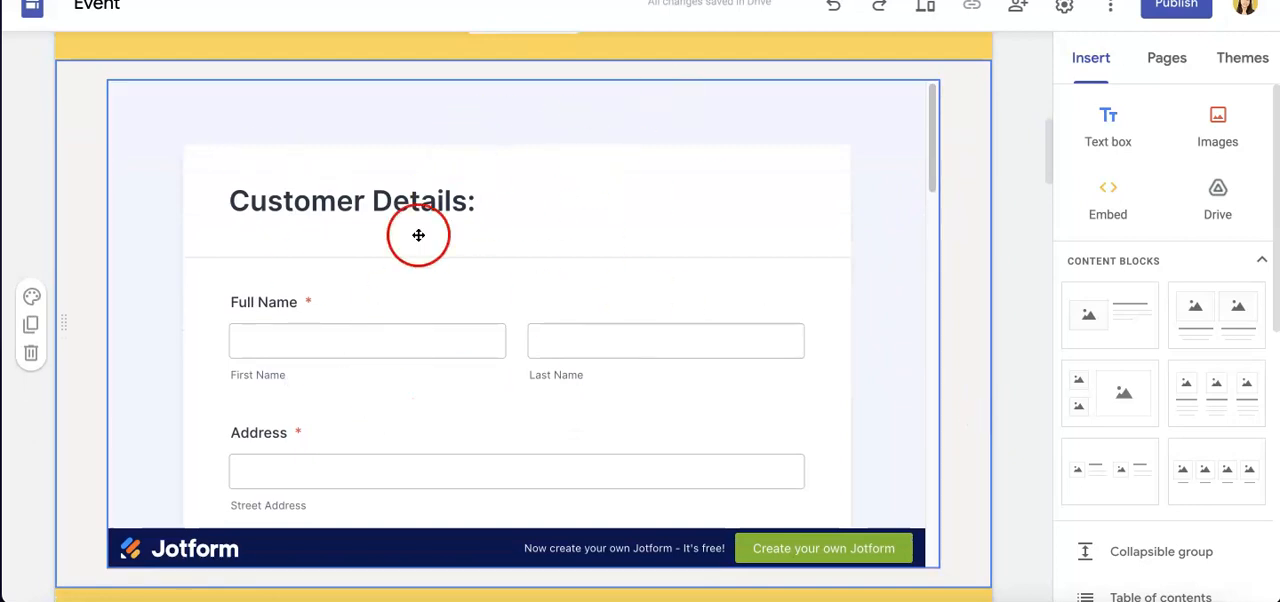
scroll(up, 3)
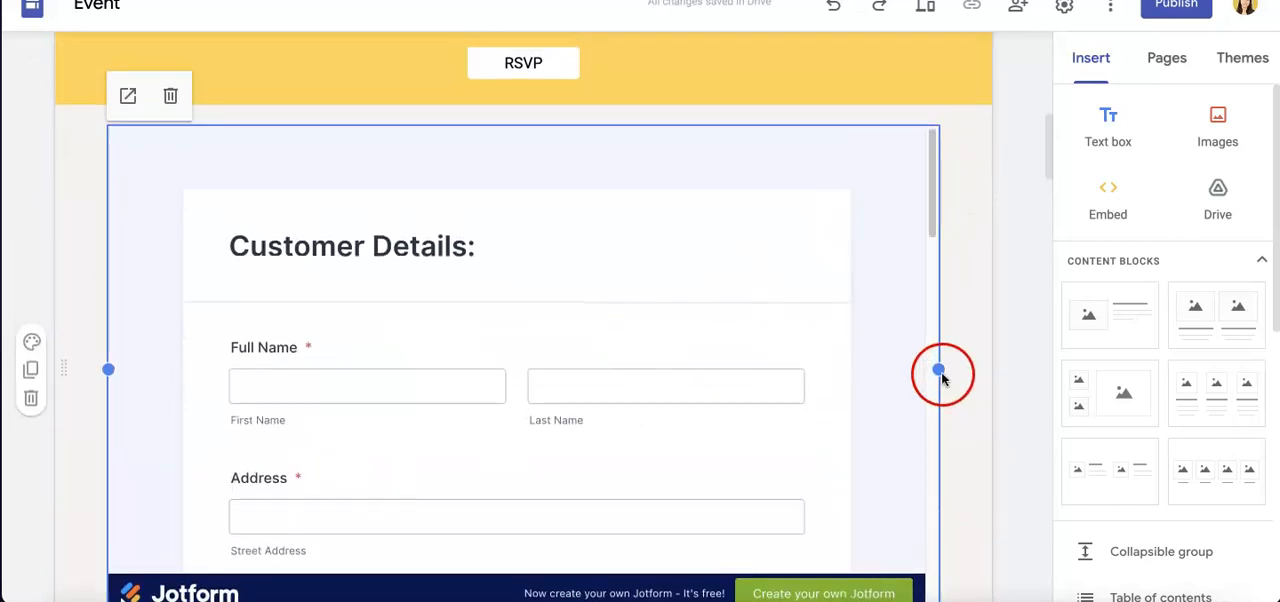
drag(940, 370, 488, 365)
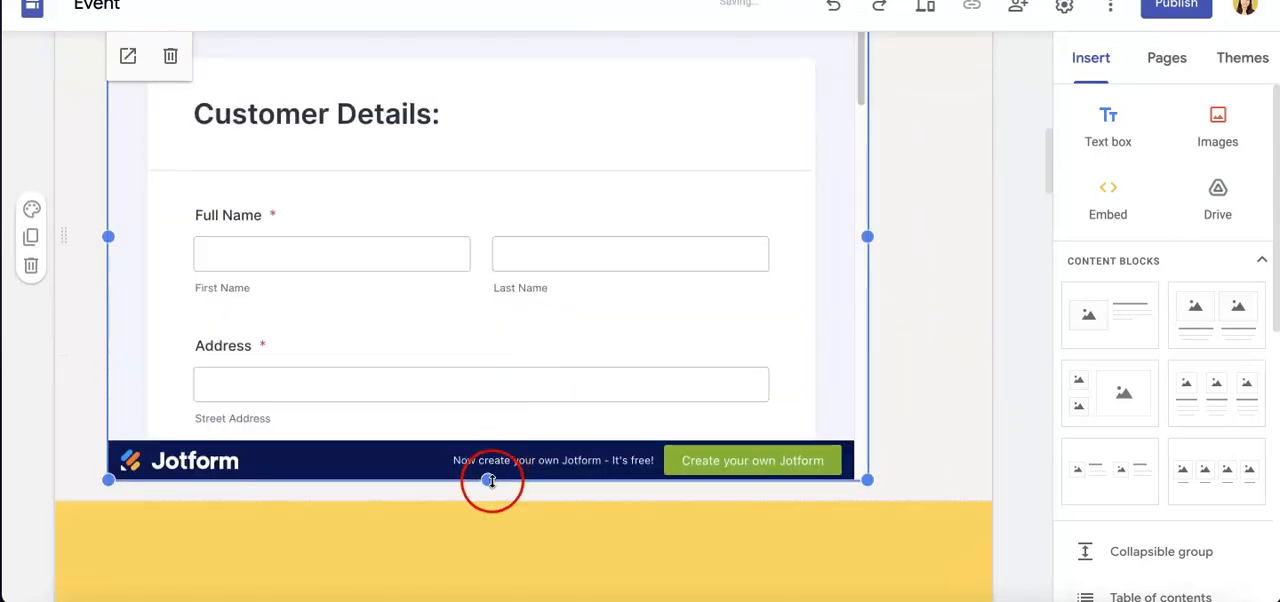
scroll(down, 3)
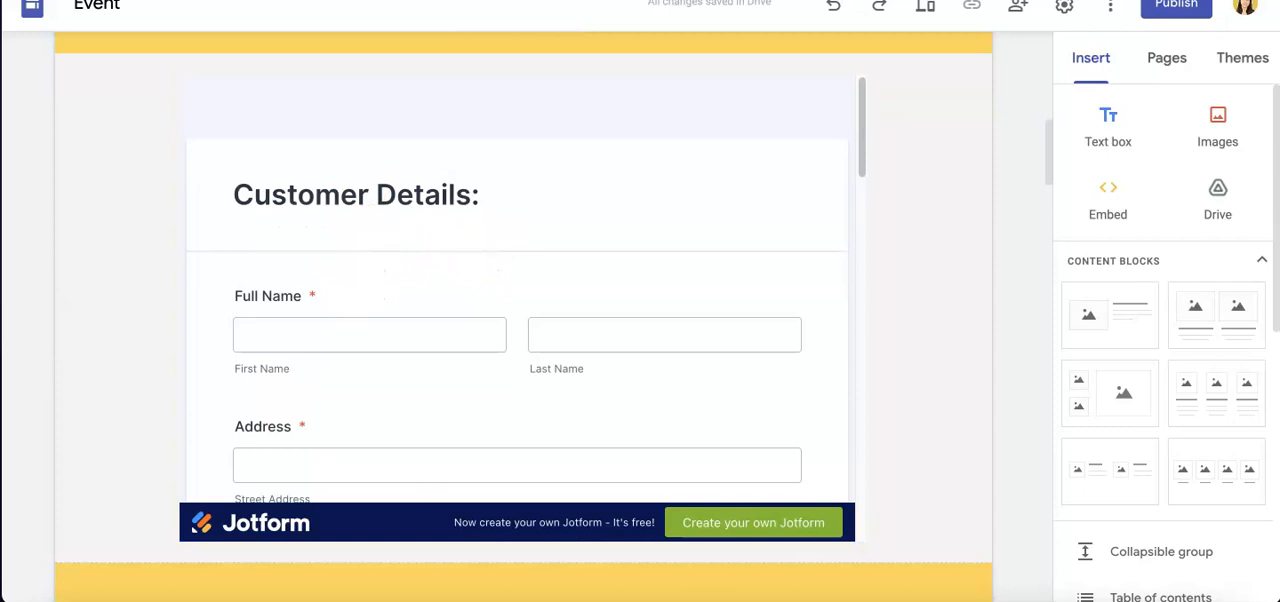
click(1110, 10)
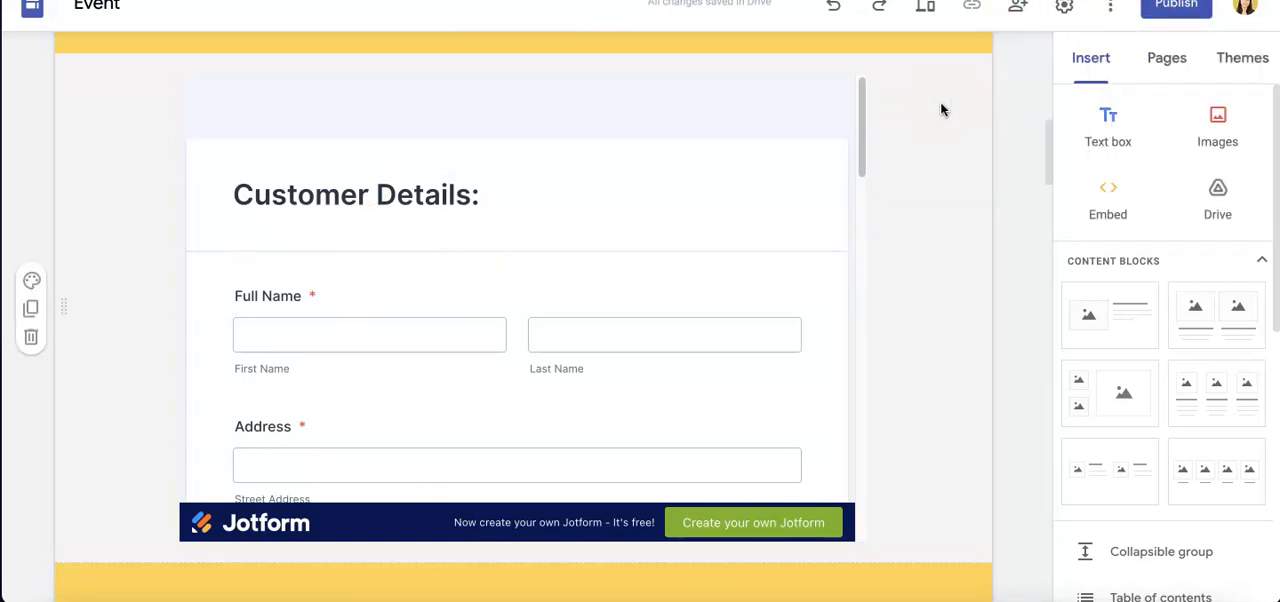
mouse_move(925, 8)
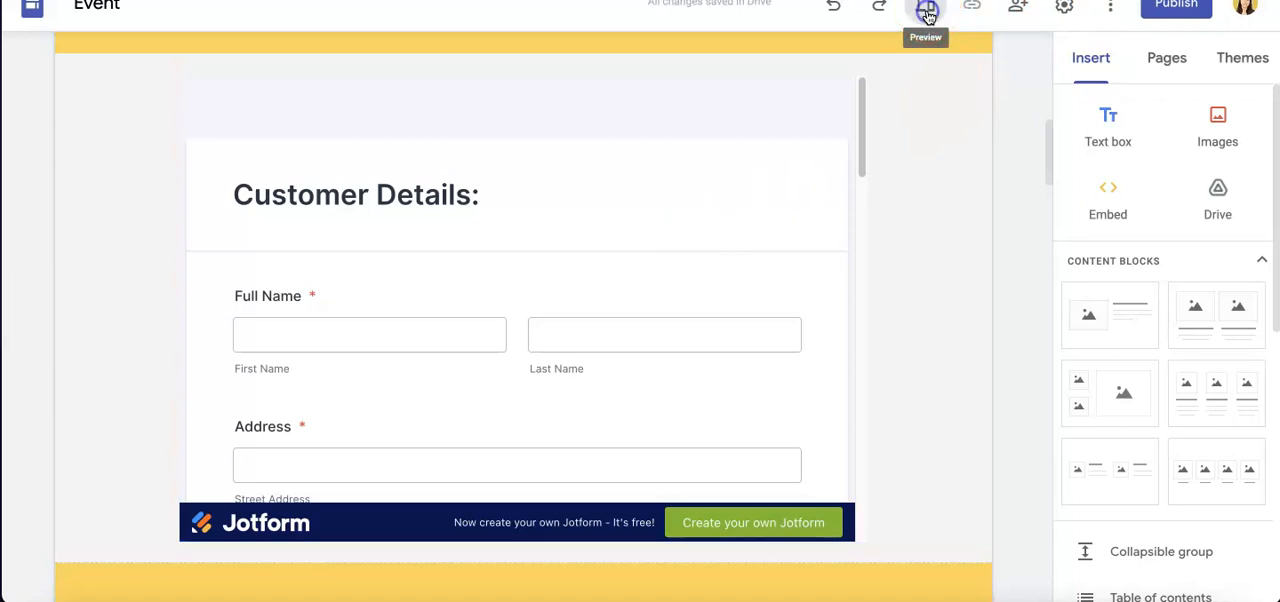
Preview the site, enter 'Pearl' in the form's name field and scroll to Submit
click(926, 8)
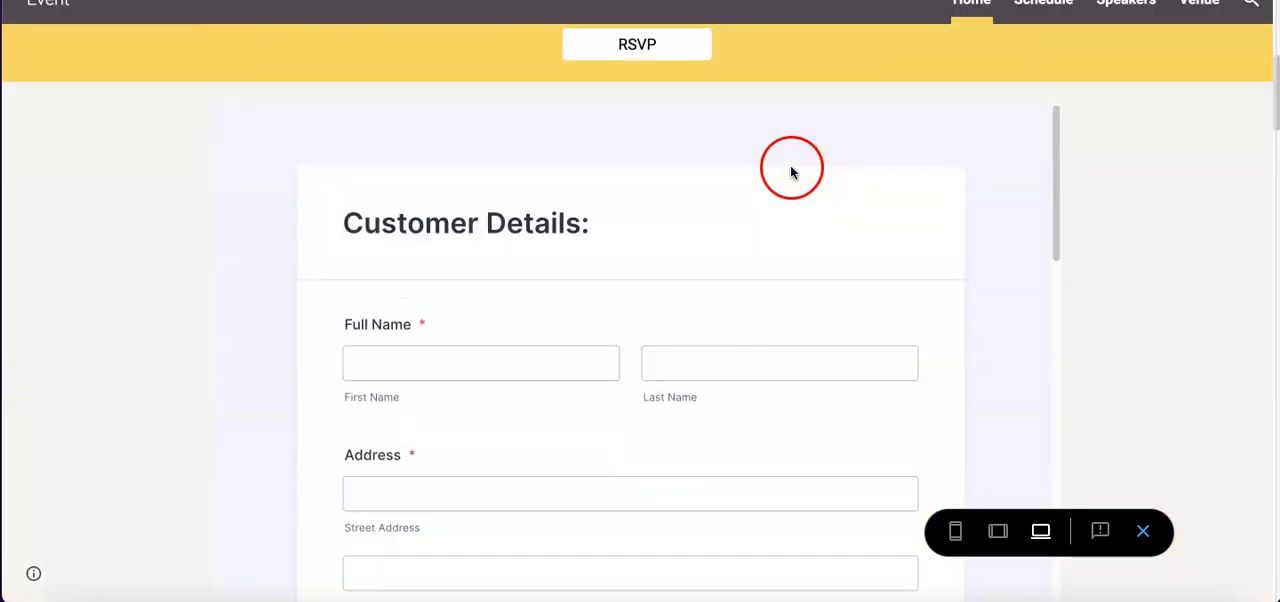
scroll(up, 3)
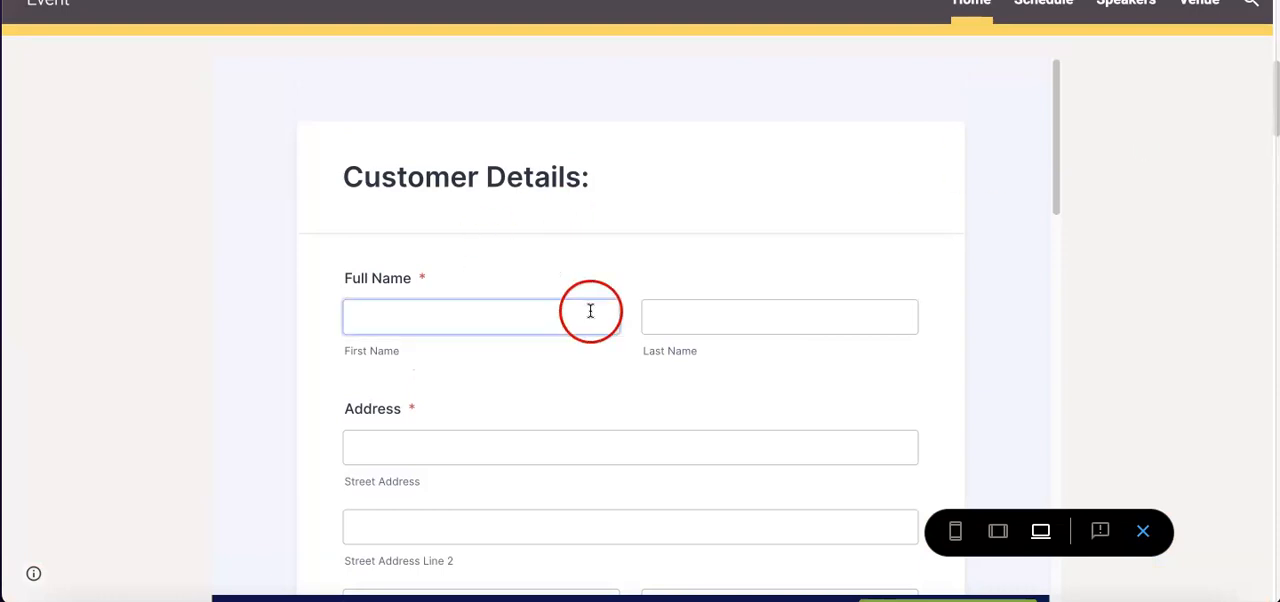
scroll(down, 3)
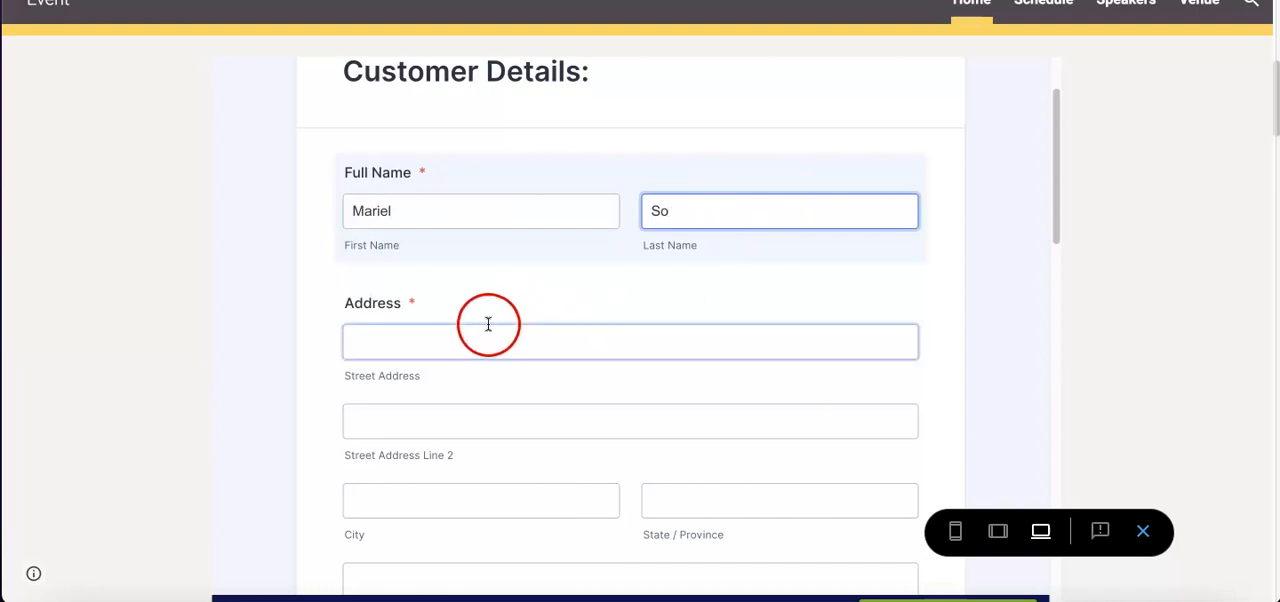
text(Pearl)
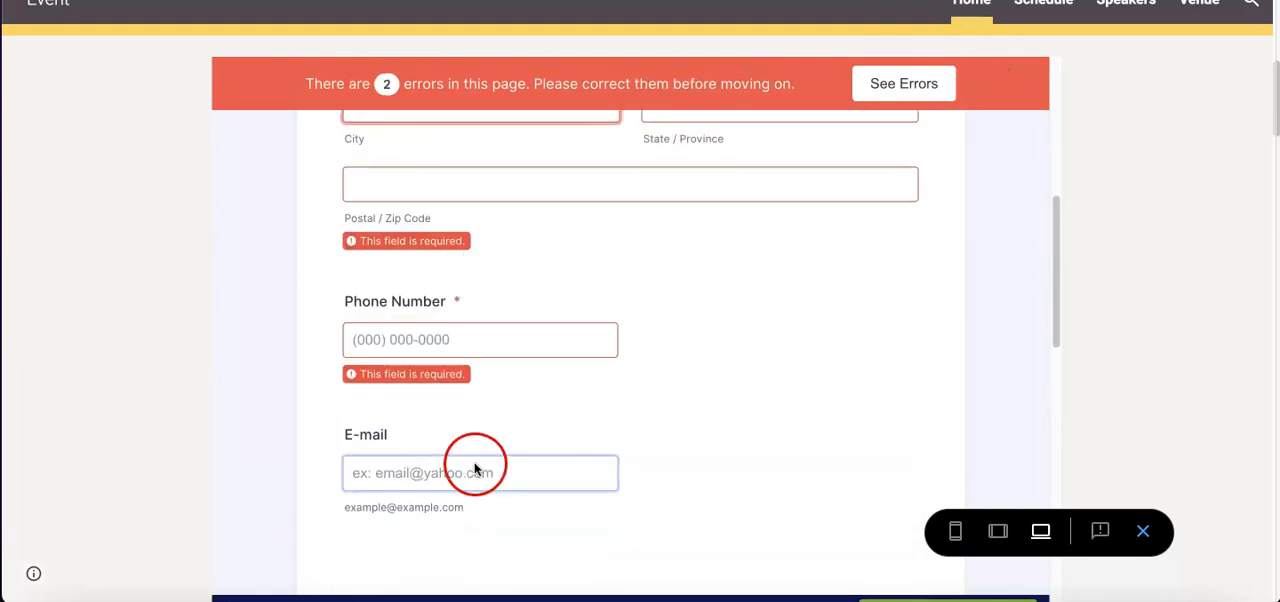
scroll(down, 3)
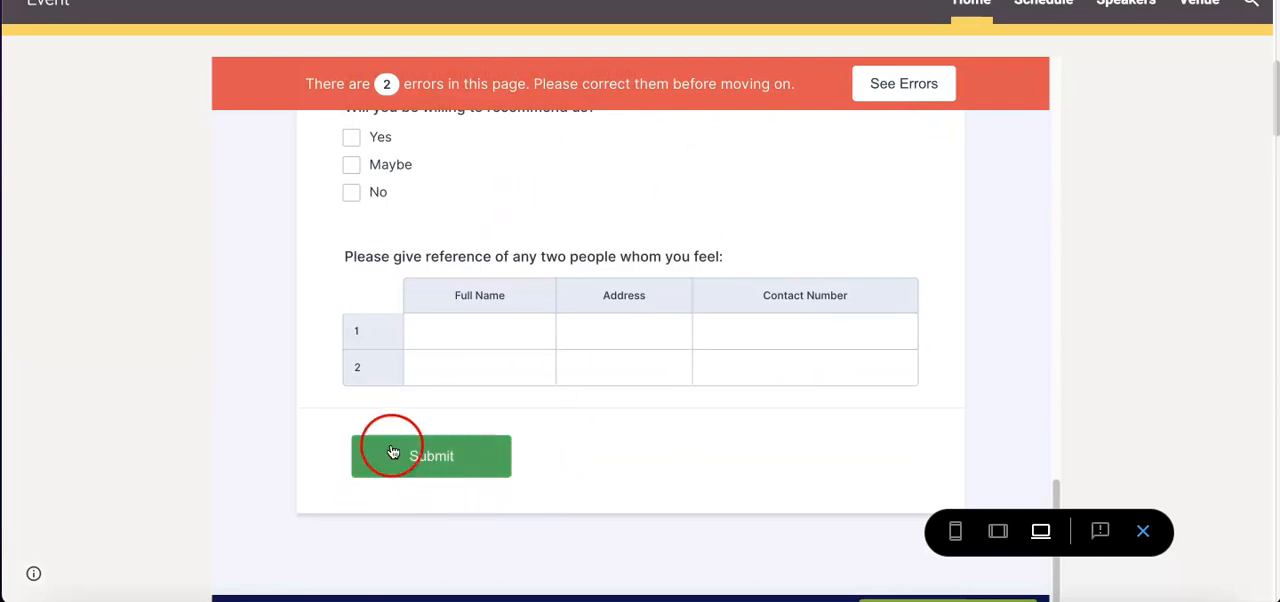
mouse_move(828, 389)
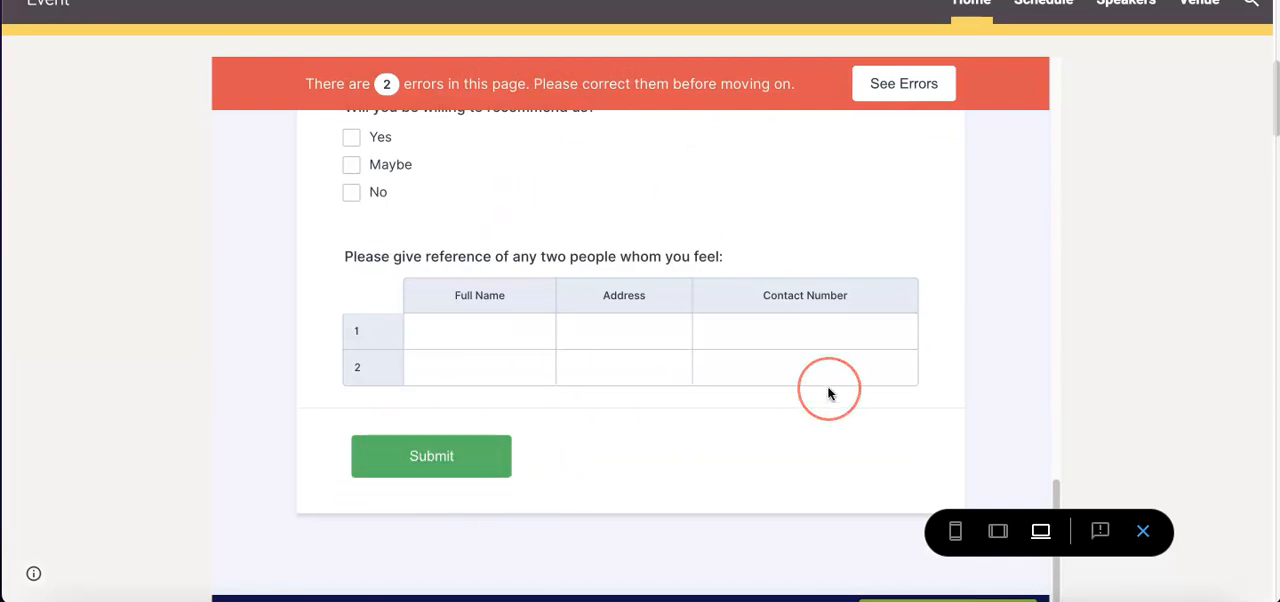